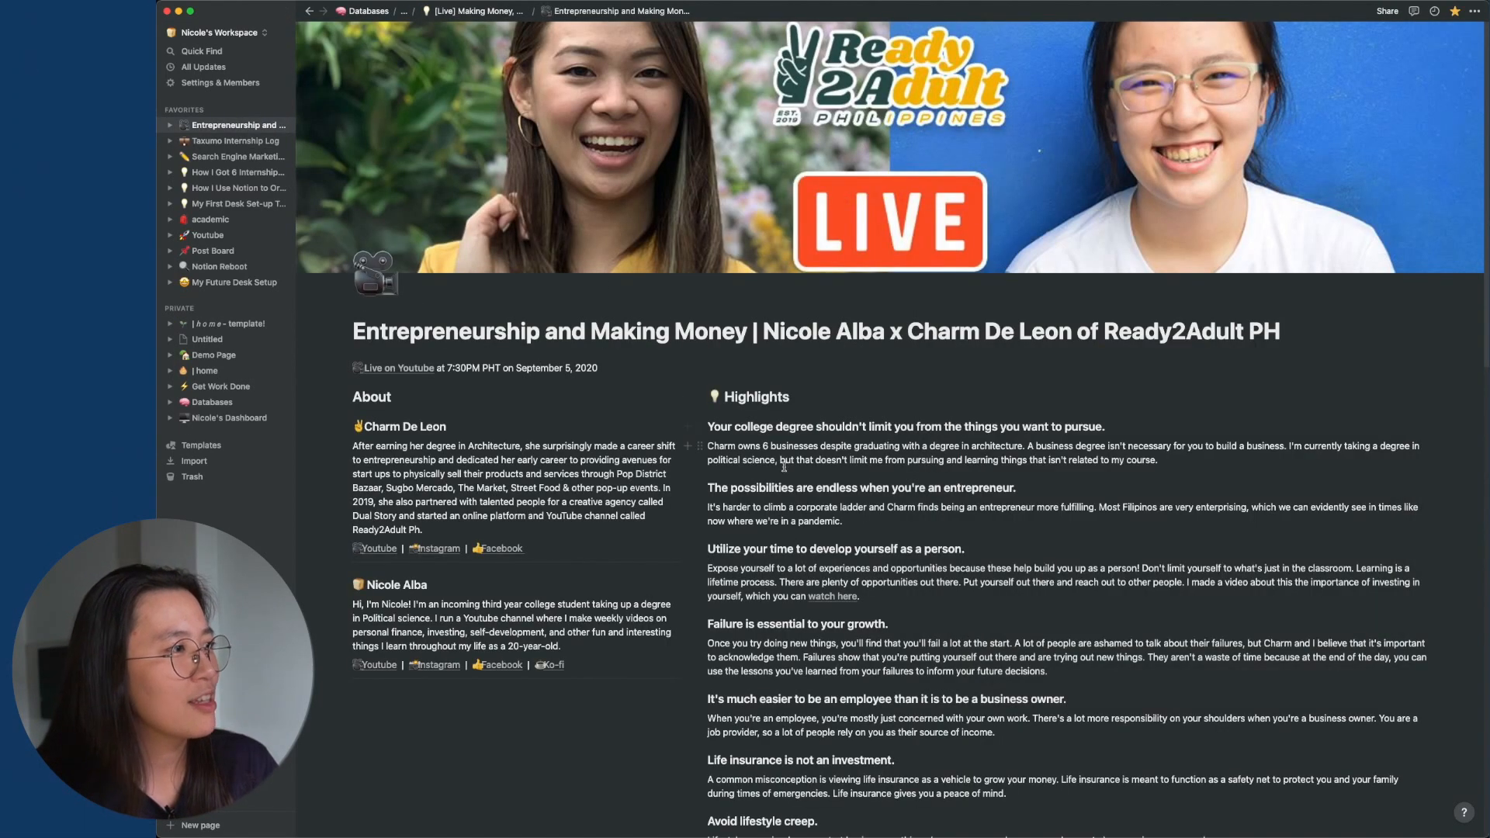
Open My Future Desk Setup and scroll to the 'Items I want for my Desk Setup' gallery
scroll(down, 3)
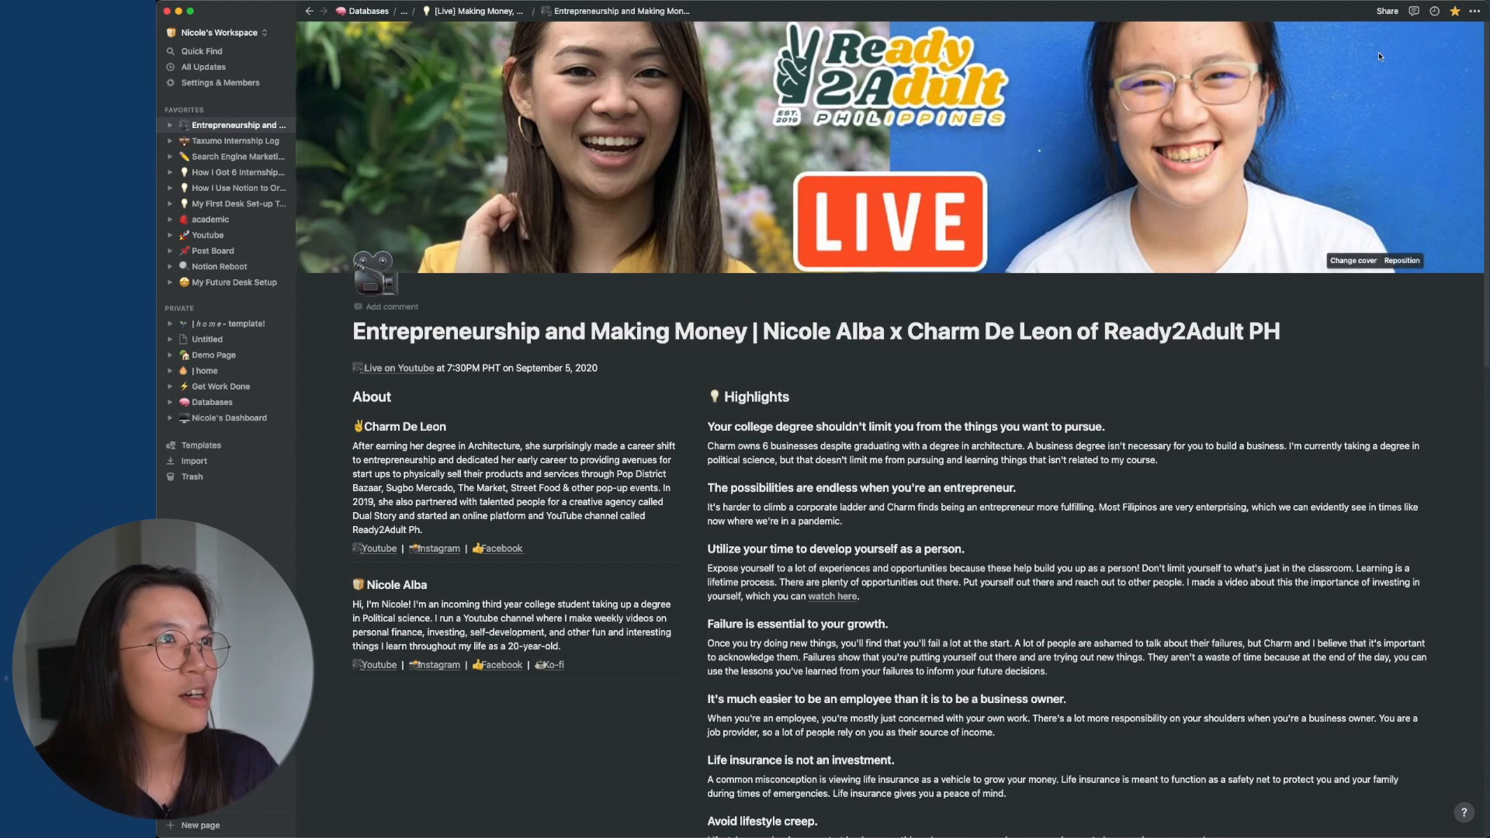
click(1387, 10)
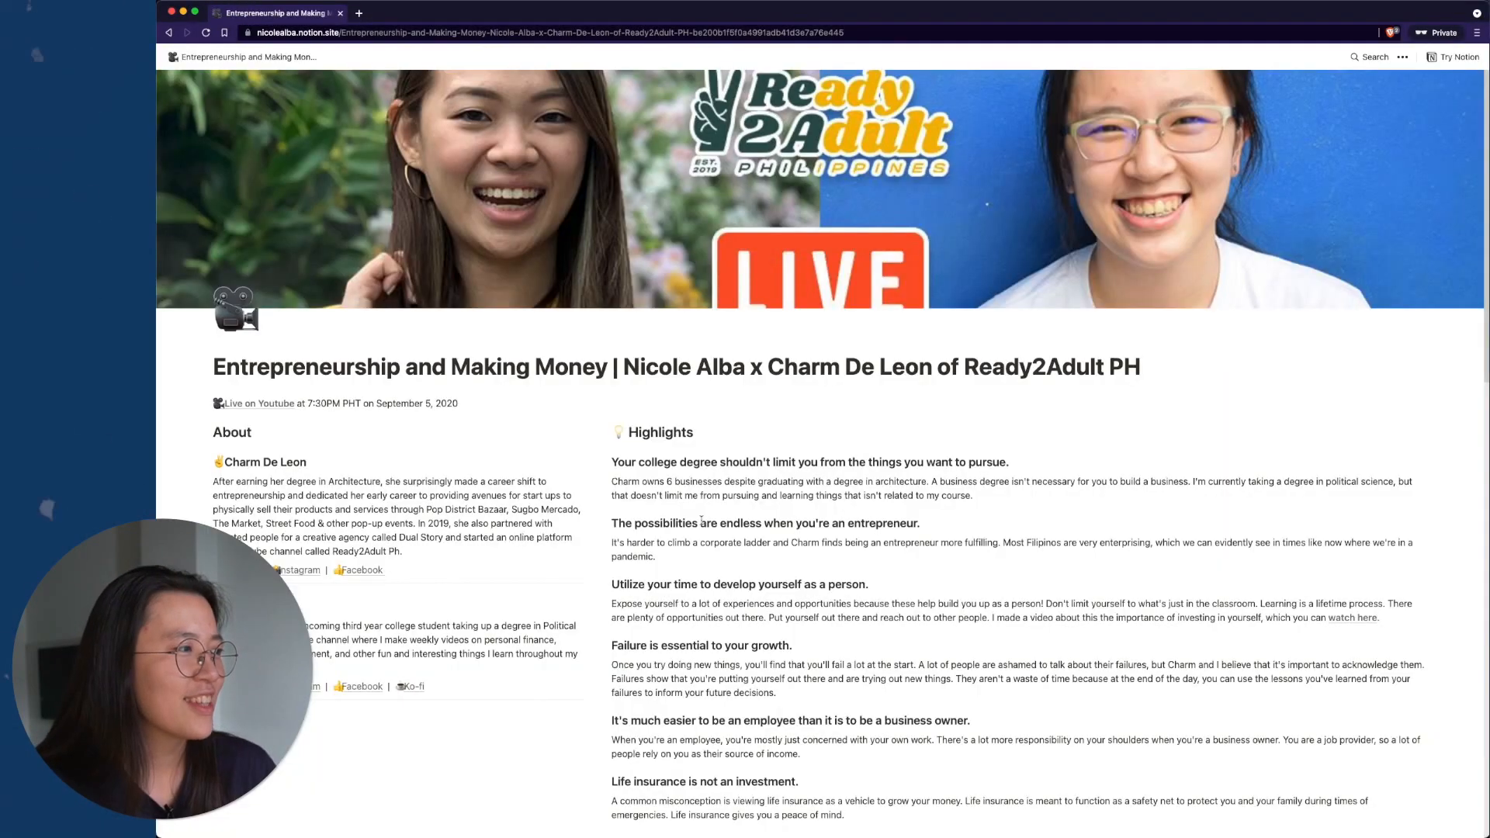
scroll(down, 3)
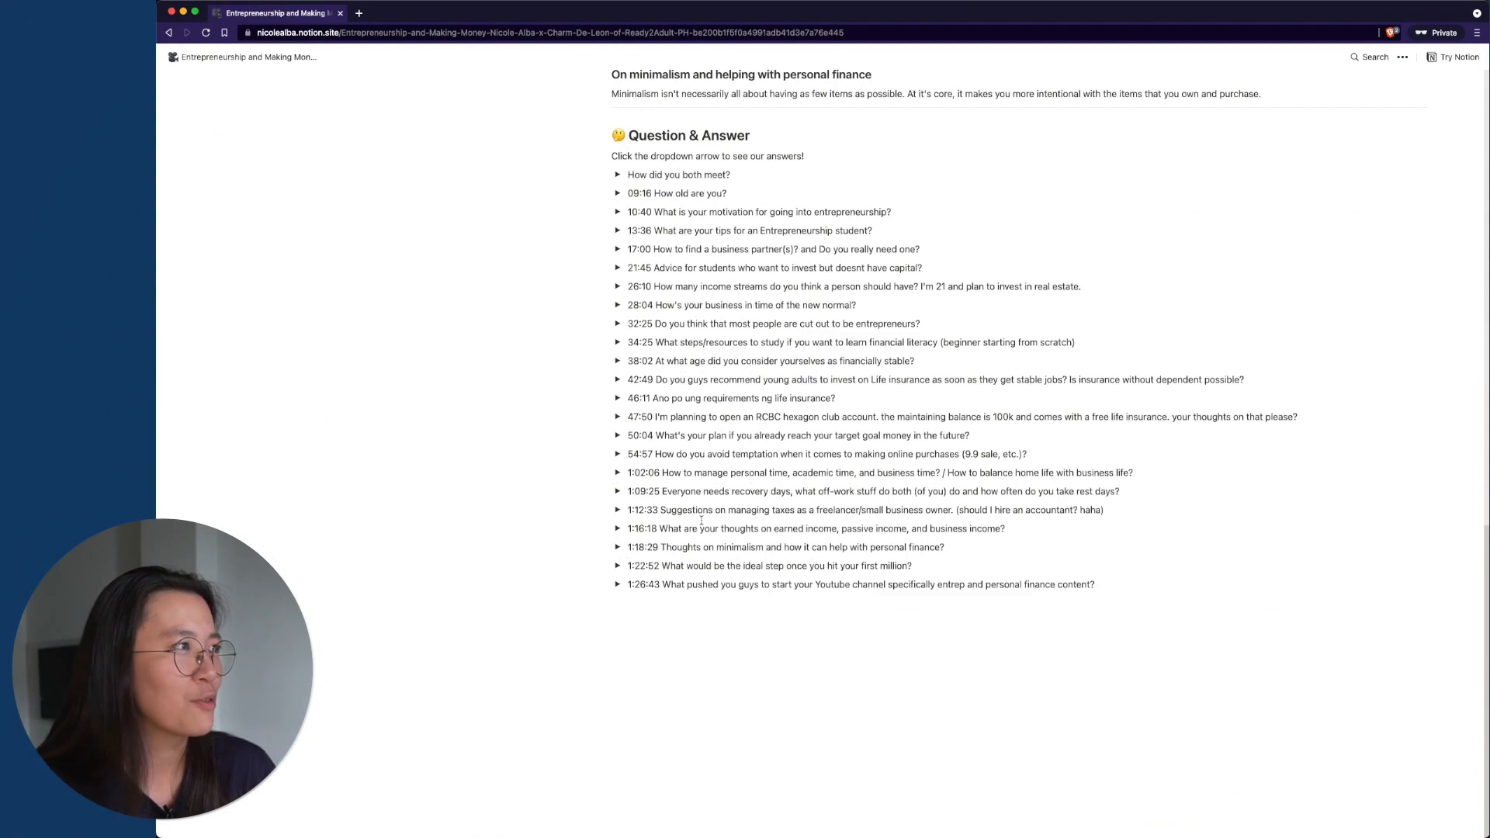
click(618, 212)
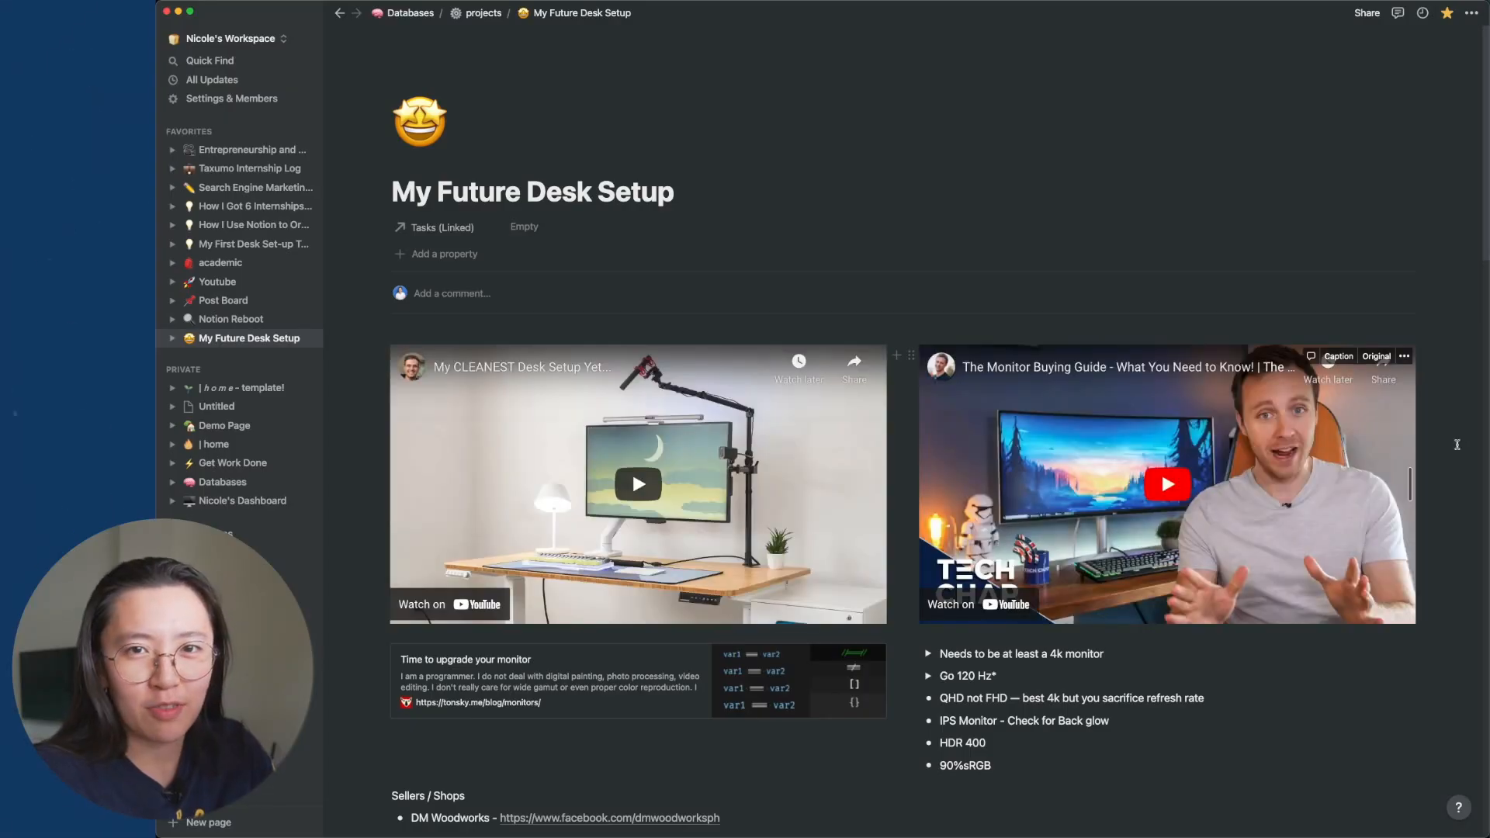
scroll(down, 3)
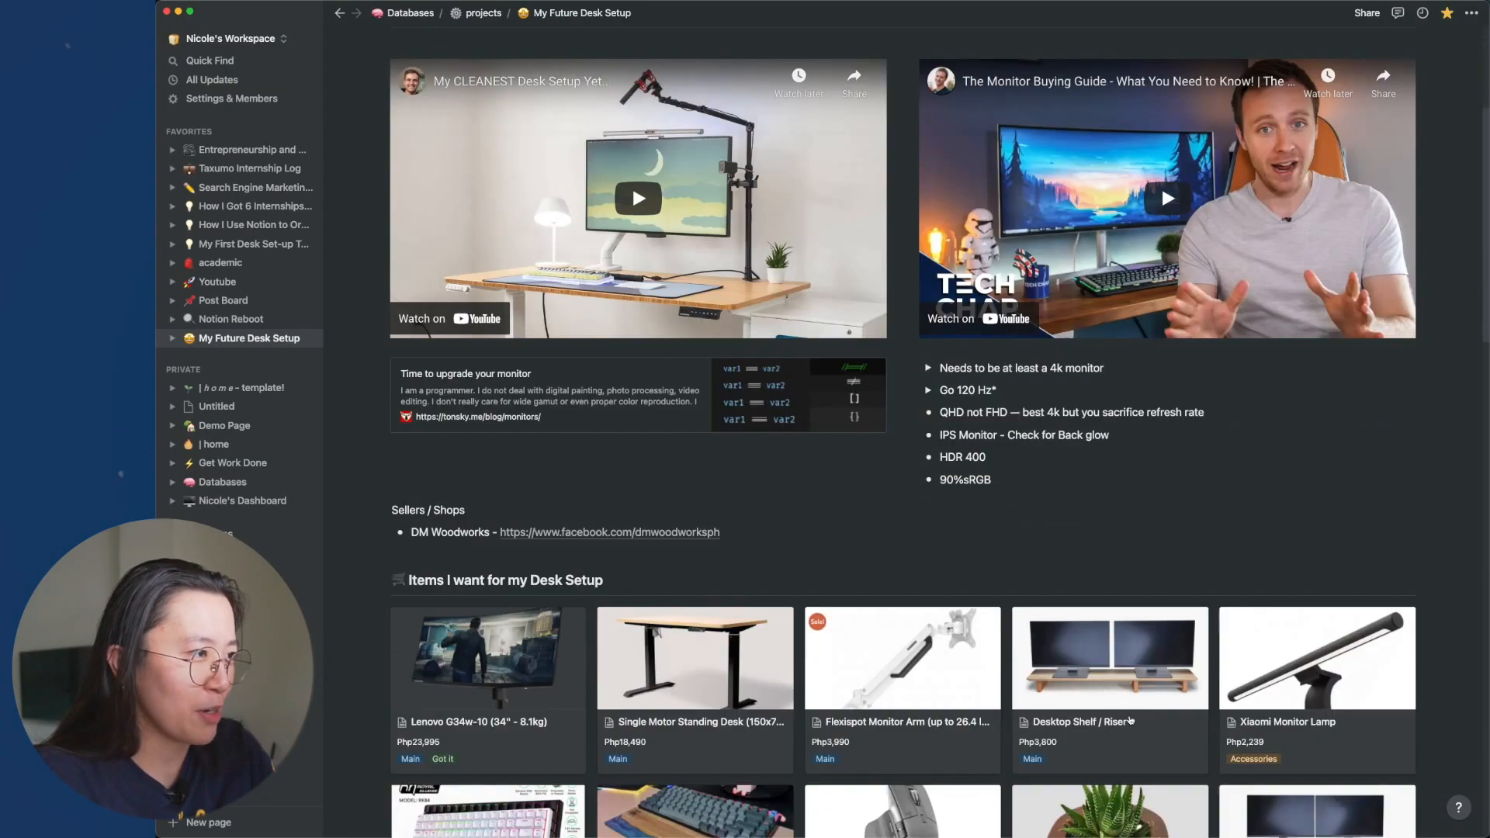
scroll(down, 3)
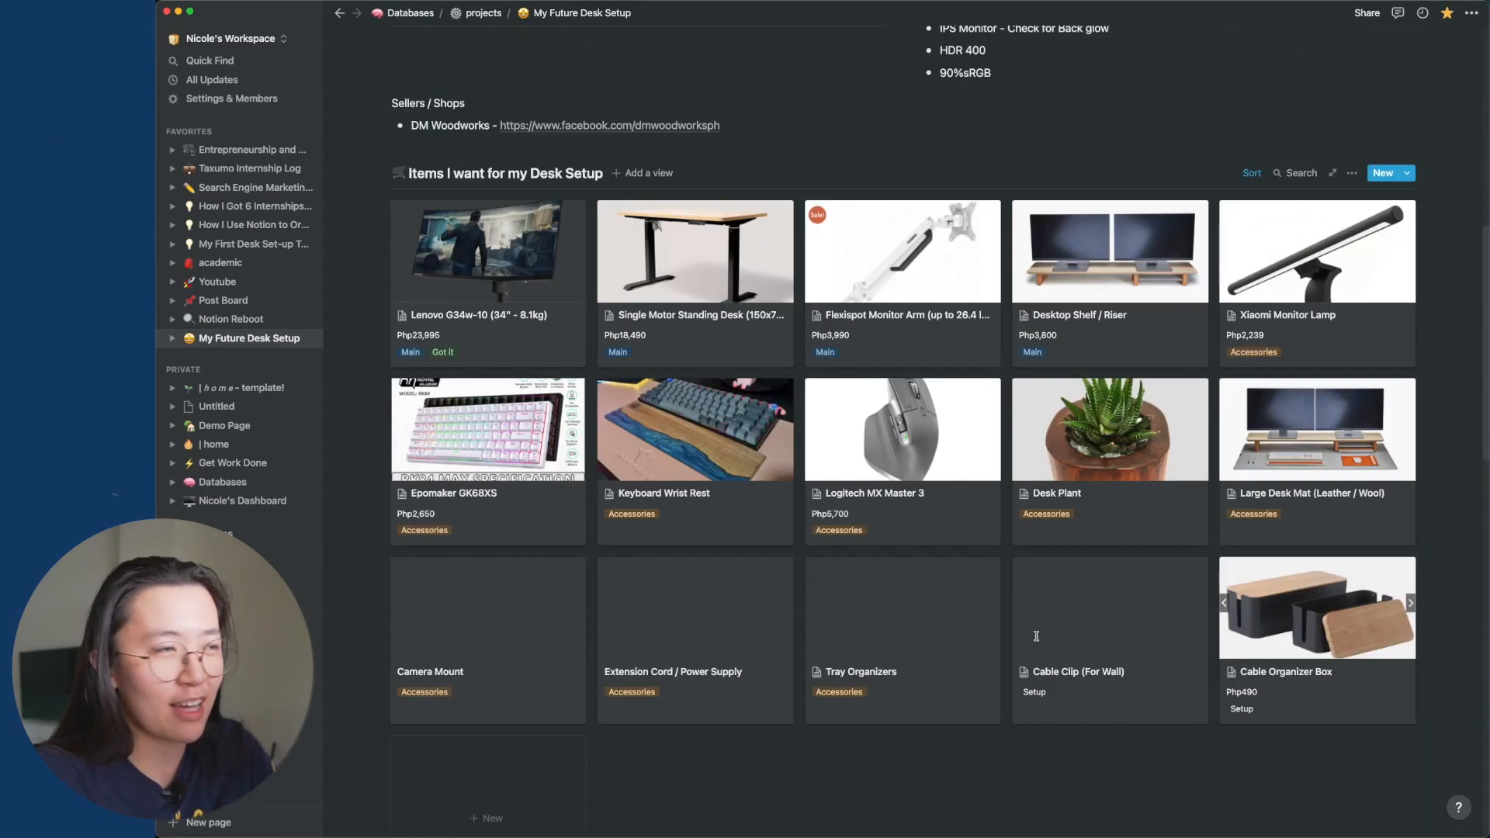